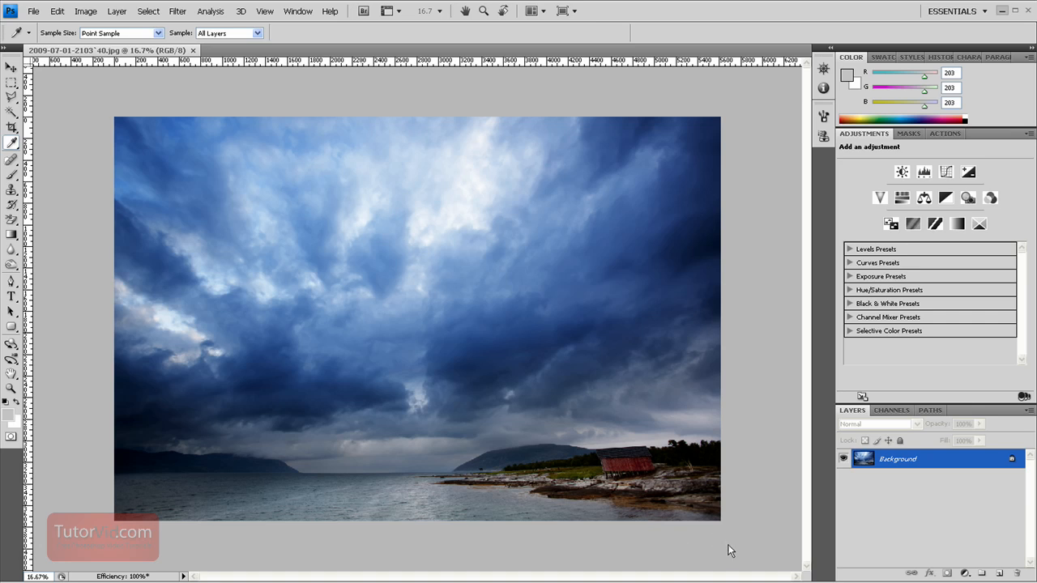
pyautogui.moveTo(780, 511)
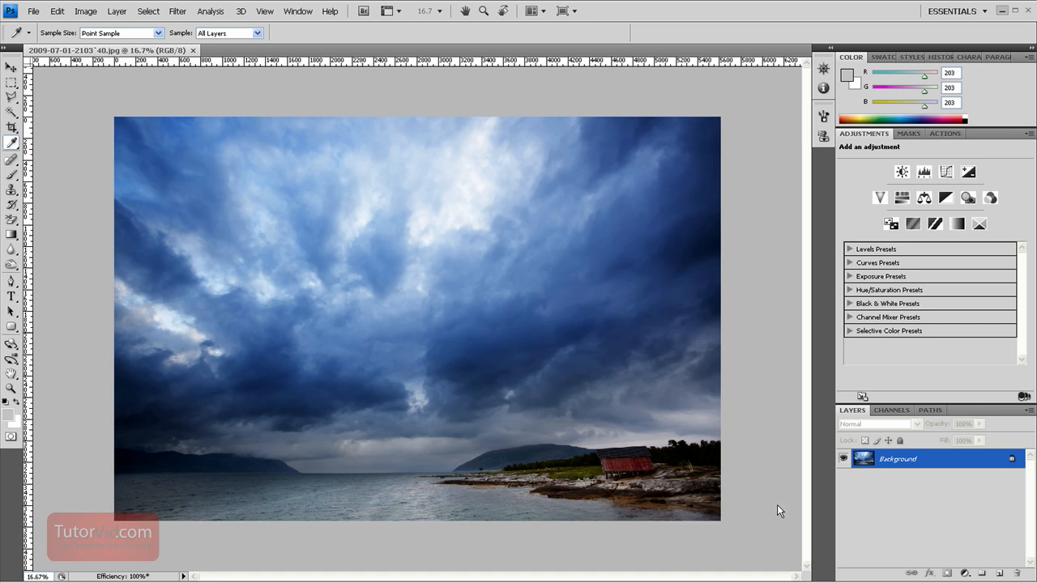
pyautogui.moveTo(726, 493)
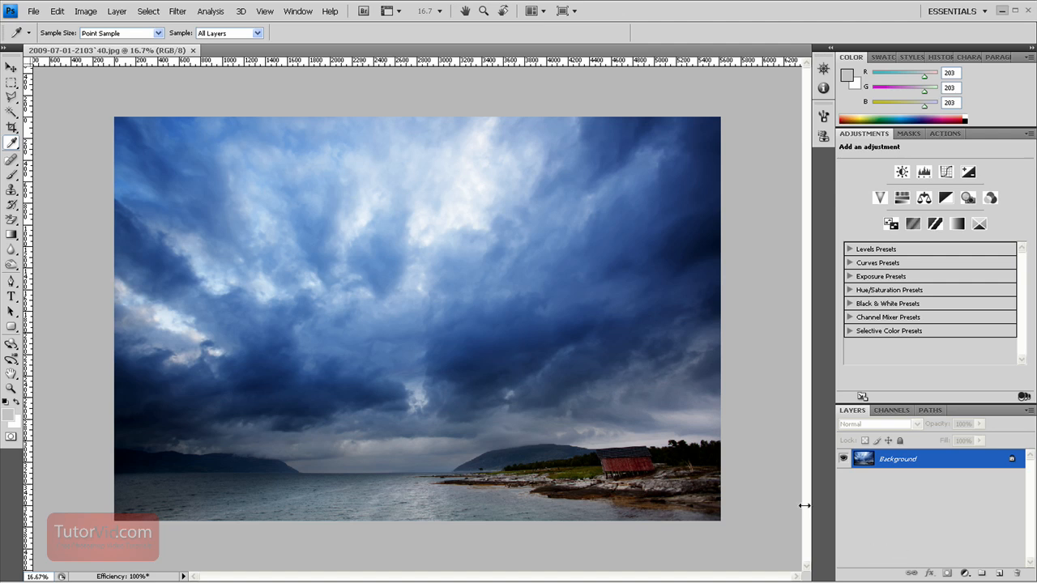
pyautogui.moveTo(639, 457)
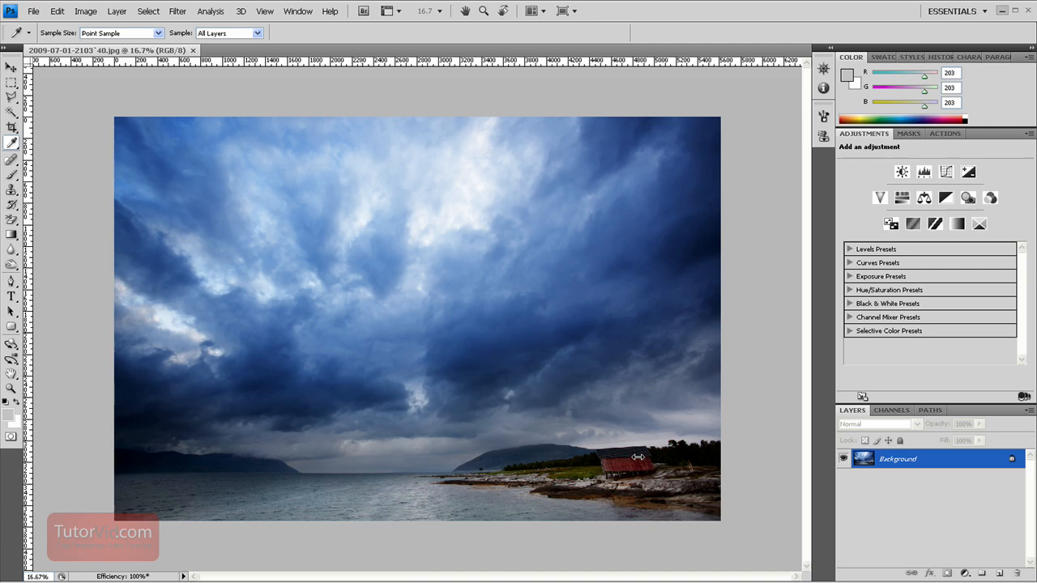
pyautogui.moveTo(789, 475)
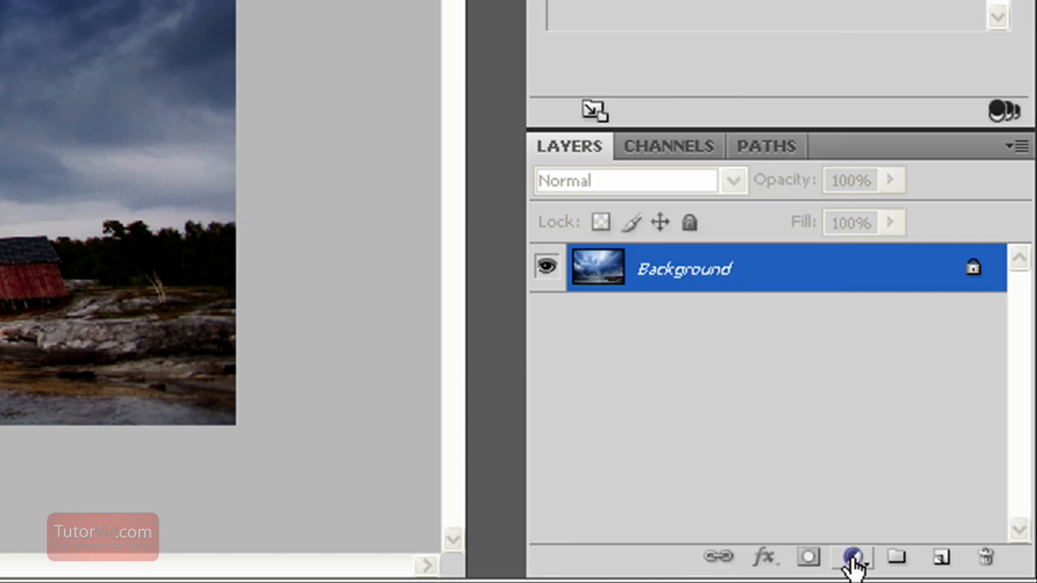
# Add a Black & White adjustment layer from the Layers panel's adjustment-layer list
pyautogui.click(852, 557)
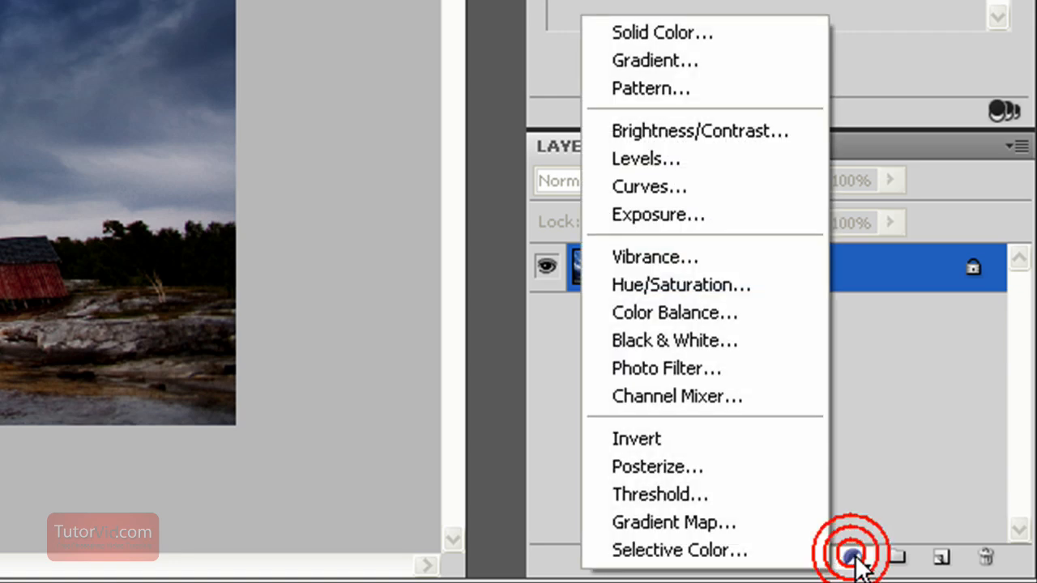
pyautogui.moveTo(689, 357)
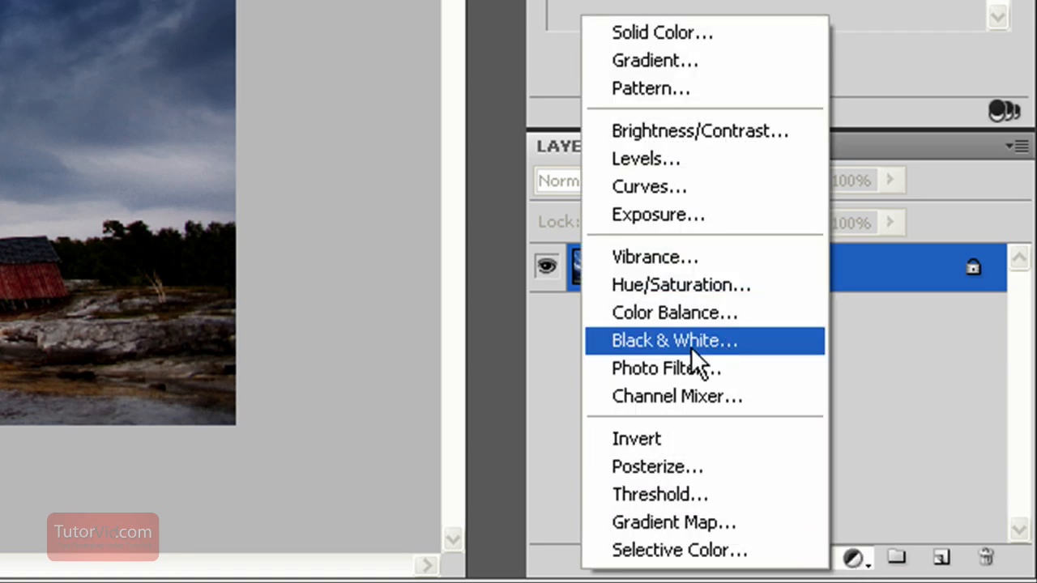
pyautogui.click(675, 340)
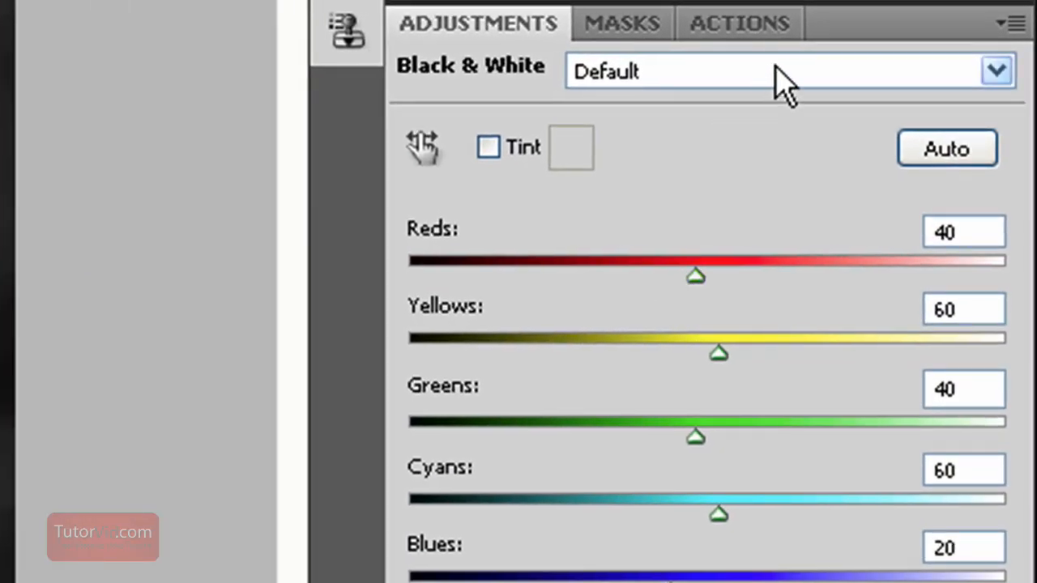
pyautogui.click(997, 71)
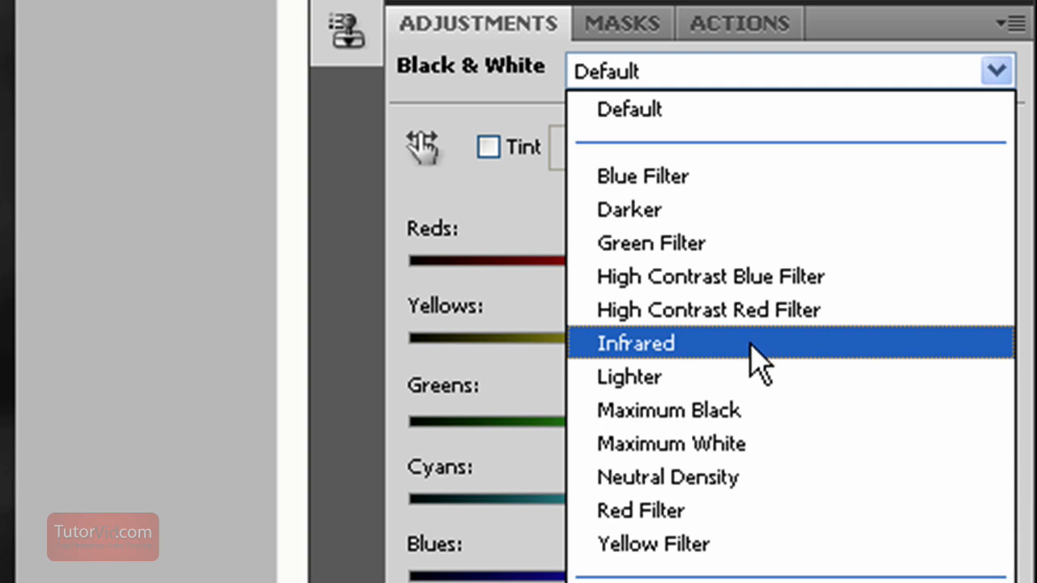
pyautogui.moveTo(713, 239)
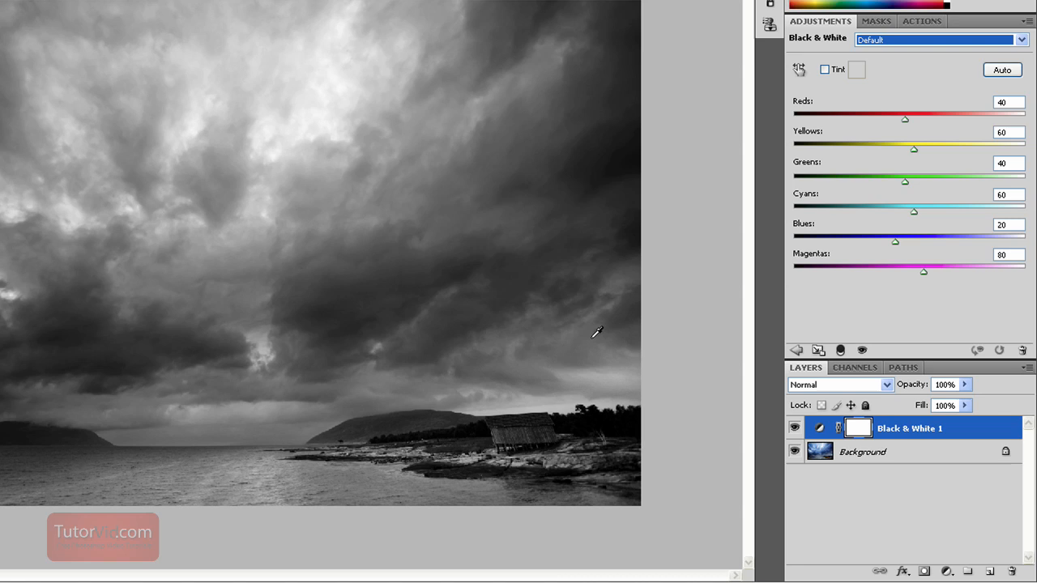
pyautogui.moveTo(896, 247)
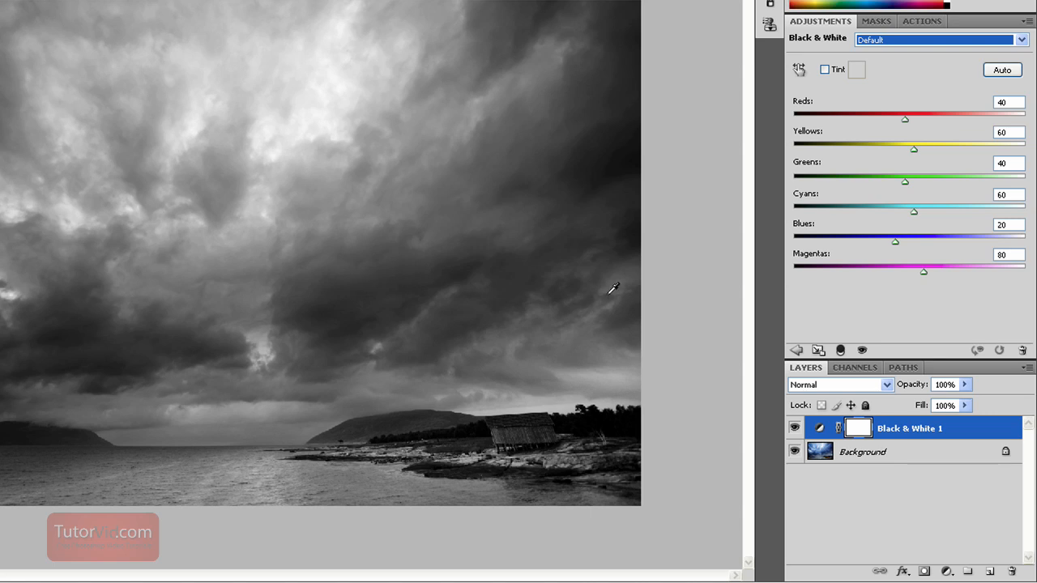
# Darken the blues of the sky and push the reds up for brighter warm-toned areas
pyautogui.click(795, 429)
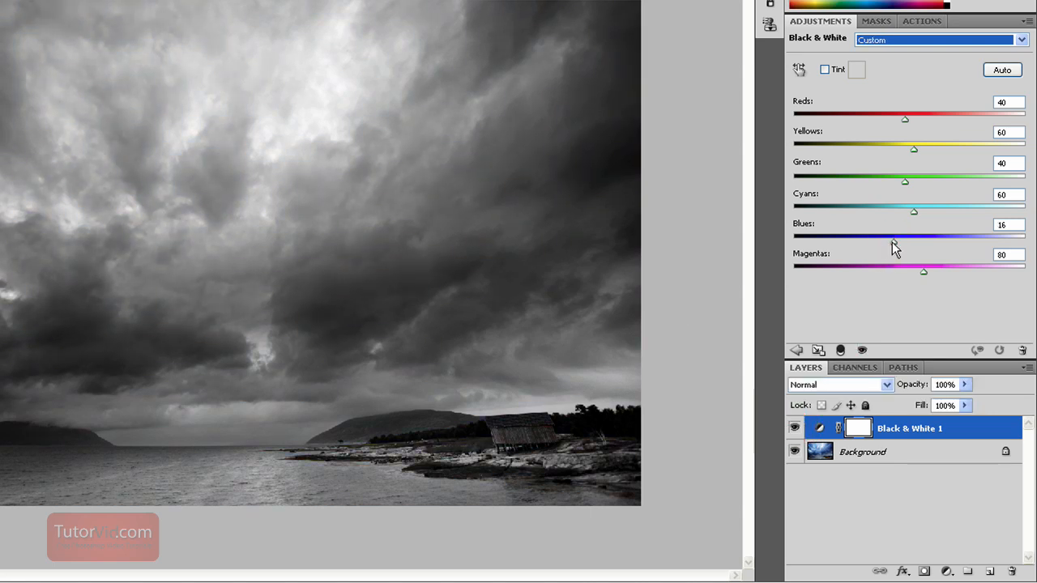
pyautogui.moveTo(914, 235); pyautogui.dragTo(851, 236)
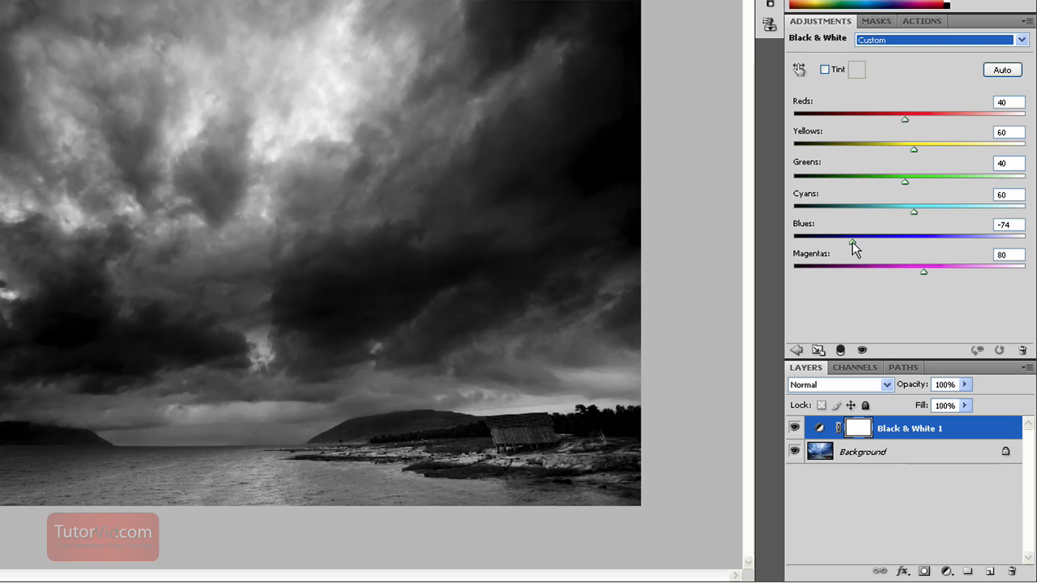
pyautogui.moveTo(879, 236); pyautogui.dragTo(869, 235)
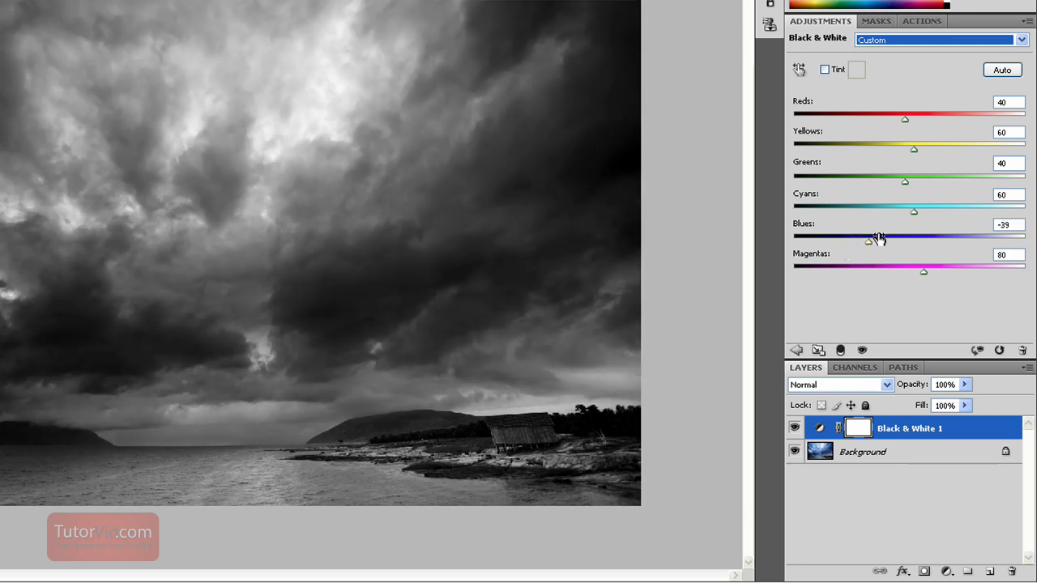
pyautogui.moveTo(905, 119); pyautogui.dragTo(851, 119)
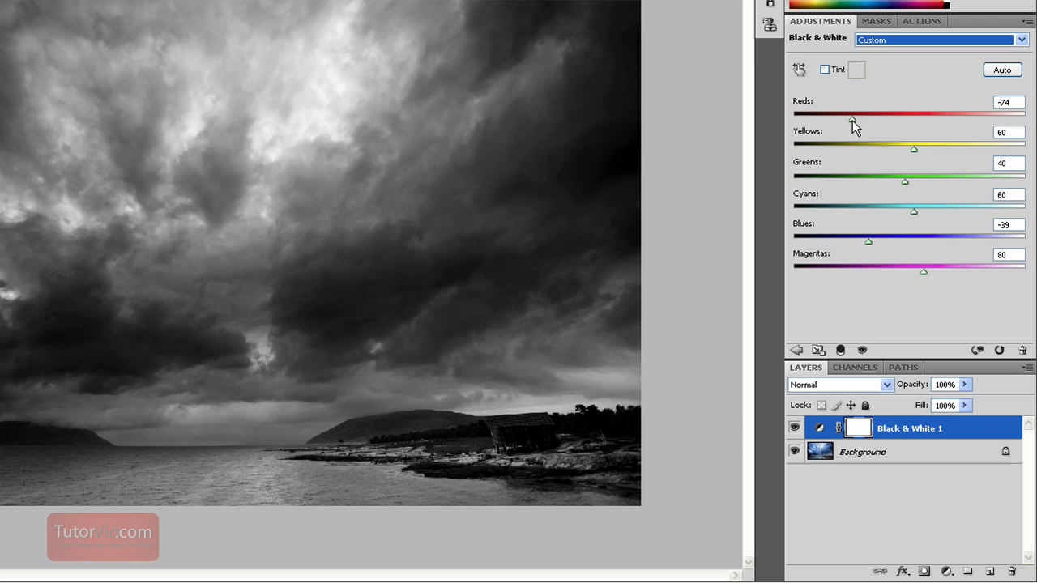
pyautogui.moveTo(850, 119); pyautogui.dragTo(948, 119)
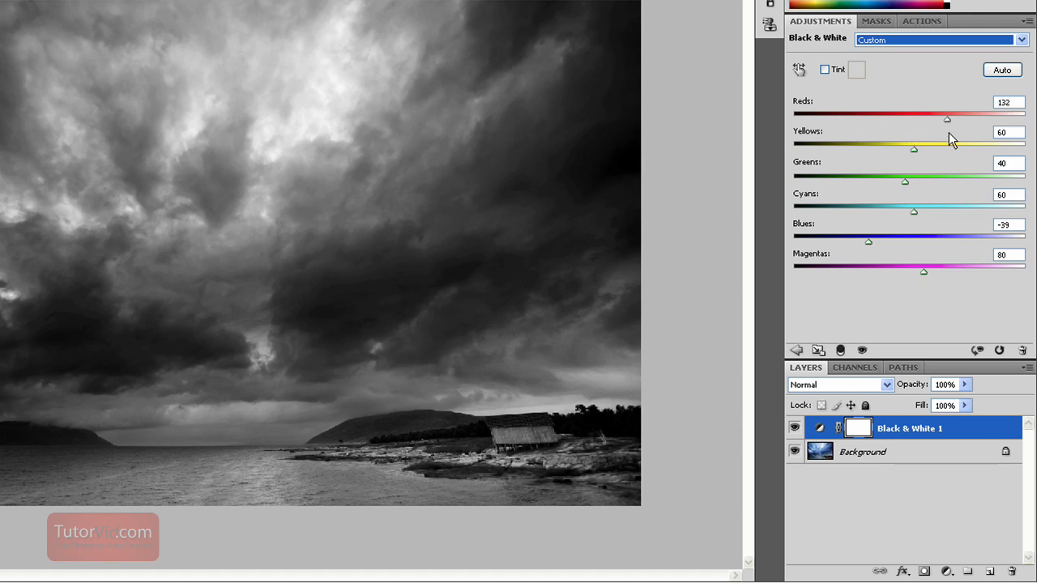
# Rebalance reds, brighten cyans and darken blues further for a dramatic custom mix
pyautogui.moveTo(947, 119); pyautogui.dragTo(941, 119)
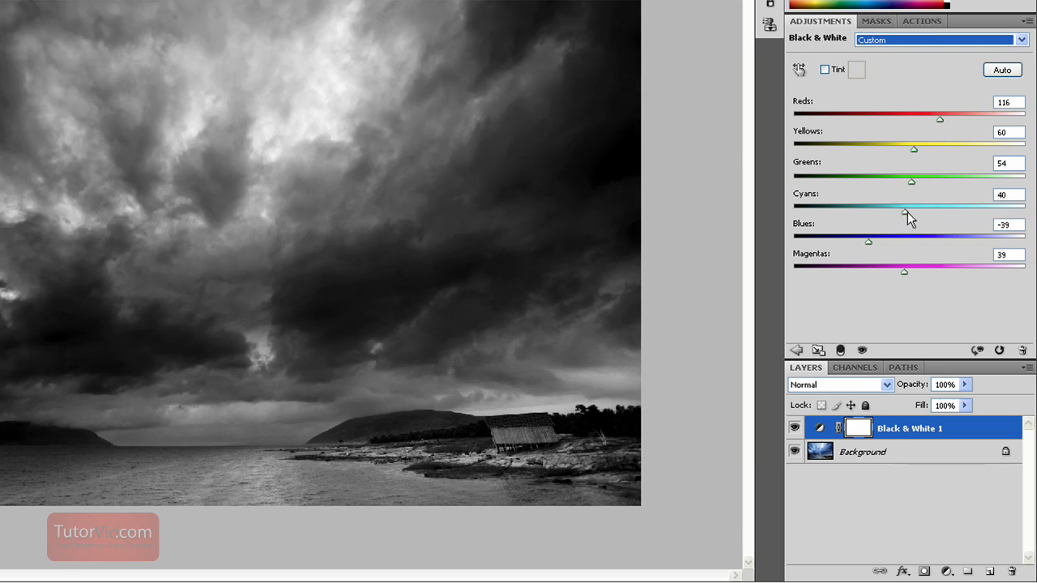
pyautogui.moveTo(906, 211); pyautogui.dragTo(906, 211)
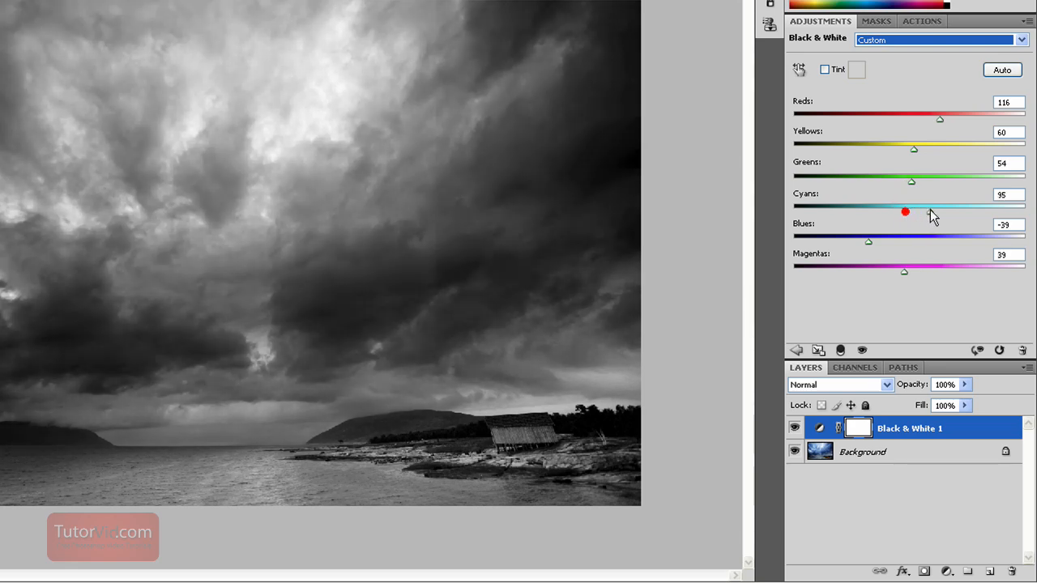
pyautogui.moveTo(869, 241); pyautogui.dragTo(857, 241)
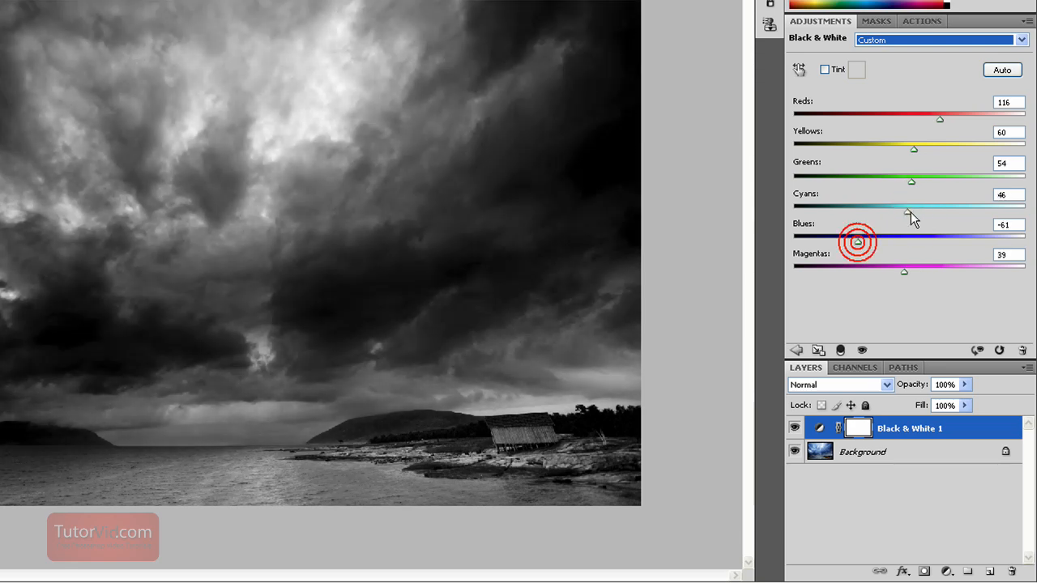
pyautogui.moveTo(907, 208); pyautogui.dragTo(912, 211)
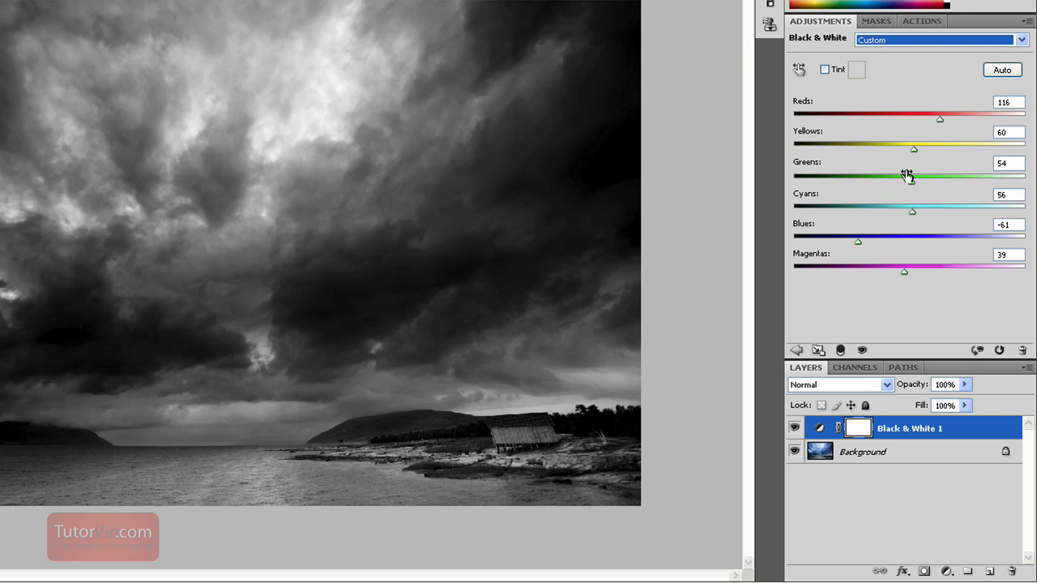
pyautogui.moveTo(940, 125)
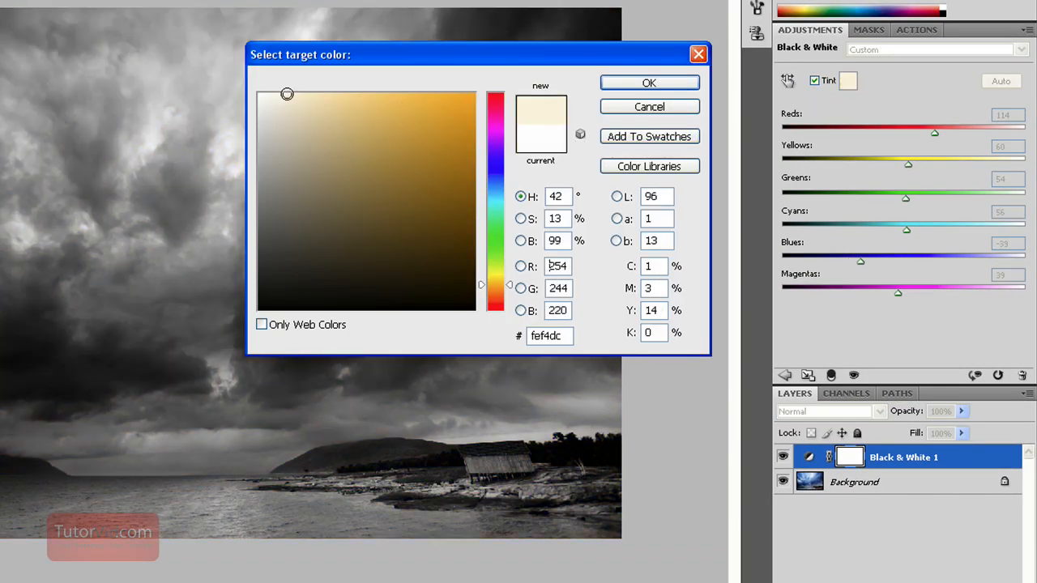
# Choose a warm yellowish sepia colour in the tint color picker and confirm it
pyautogui.click(331, 89)
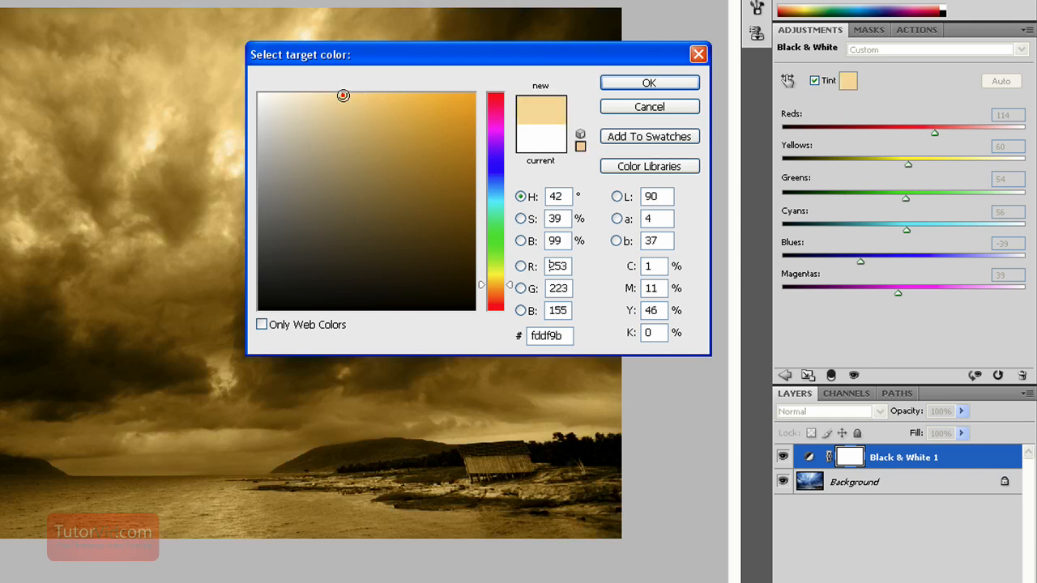
pyautogui.click(314, 101)
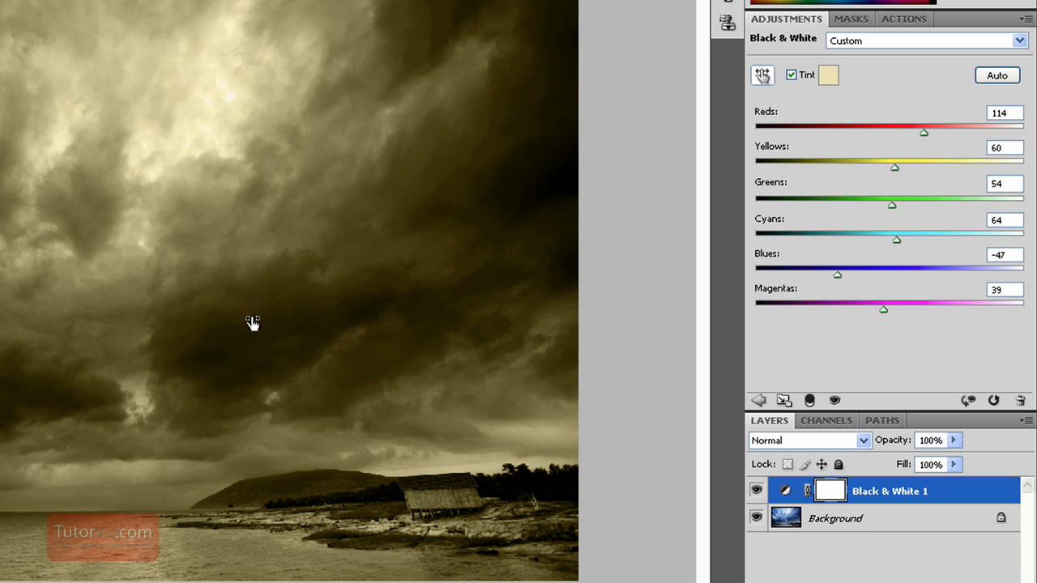
# Darken the storm clouds with the targeted adjustment tool and retune the sea tones
pyautogui.moveTo(839, 273); pyautogui.dragTo(832, 274)
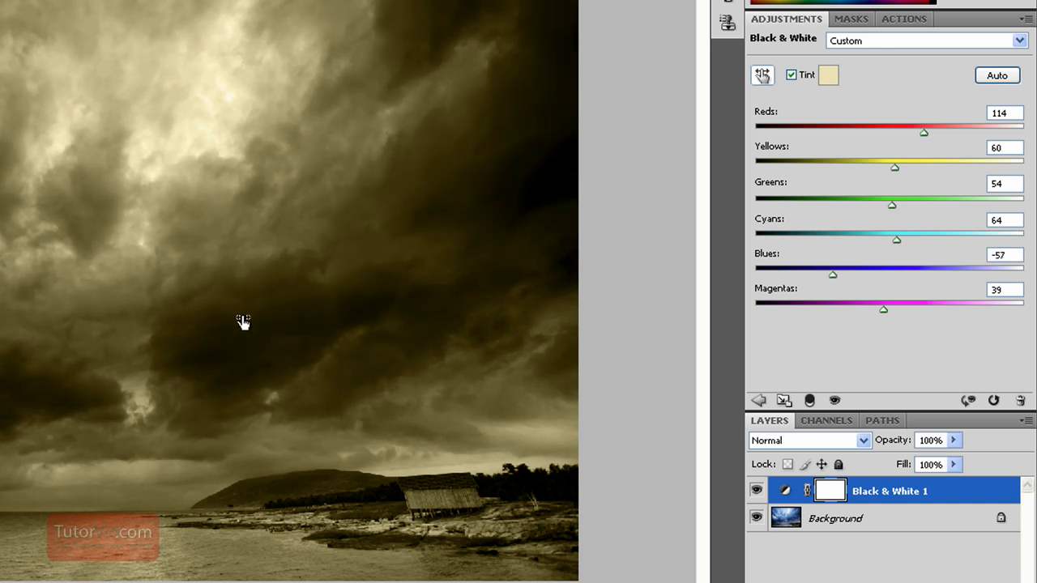
pyautogui.moveTo(832, 274); pyautogui.dragTo(828, 274)
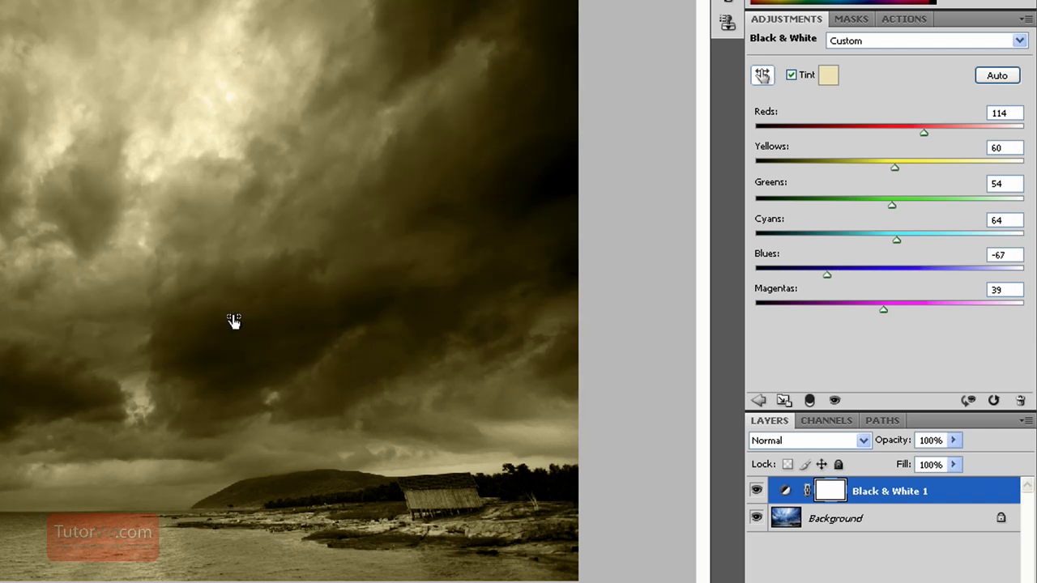
pyautogui.moveTo(827, 275); pyautogui.dragTo(831, 275)
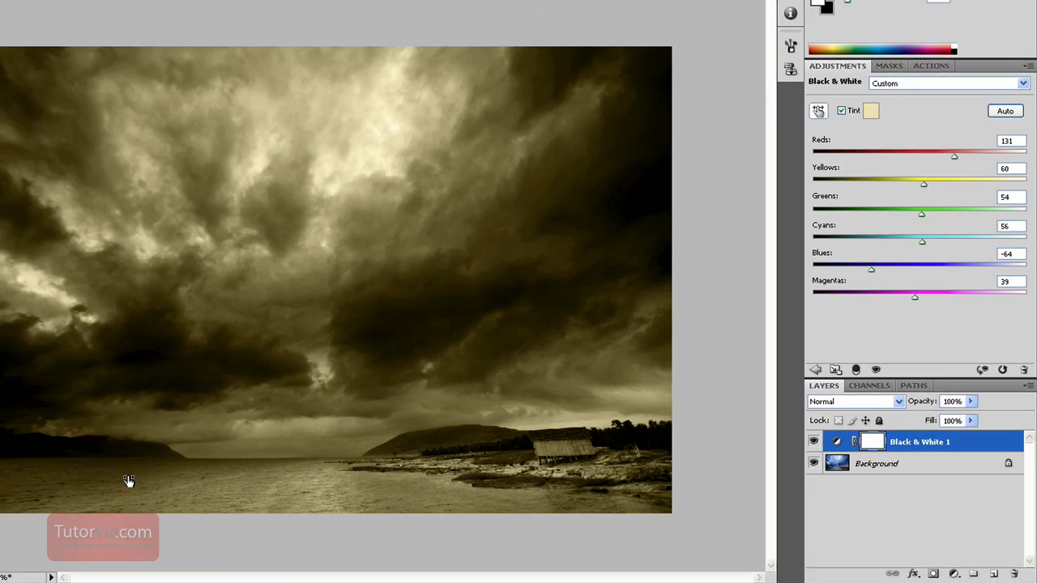
pyautogui.moveTo(922, 242); pyautogui.dragTo(916, 242)
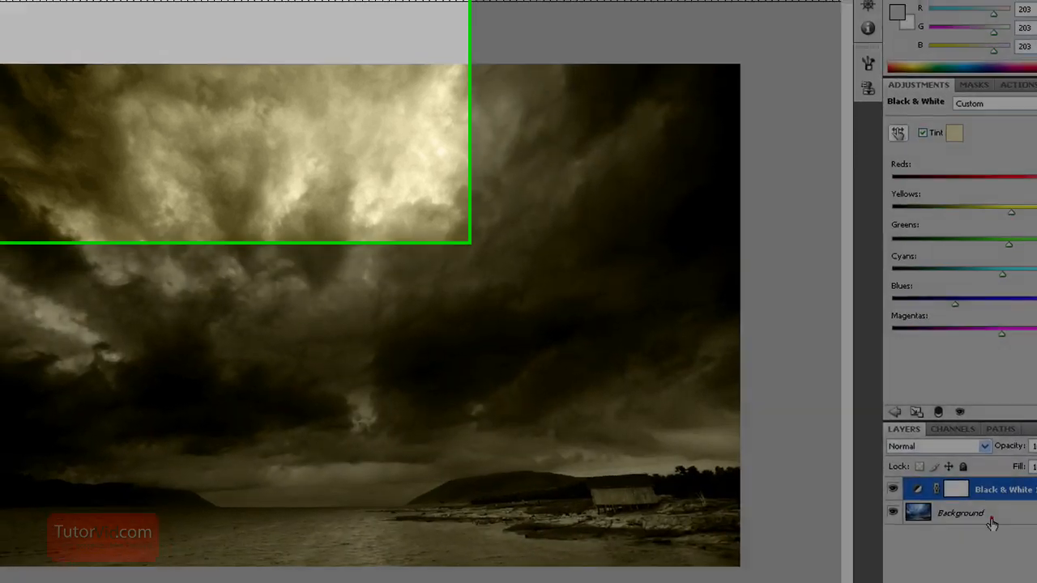
# Lower the Black & White 1 layer's opacity so original colour shows through desaturated
pyautogui.click(98, 25)
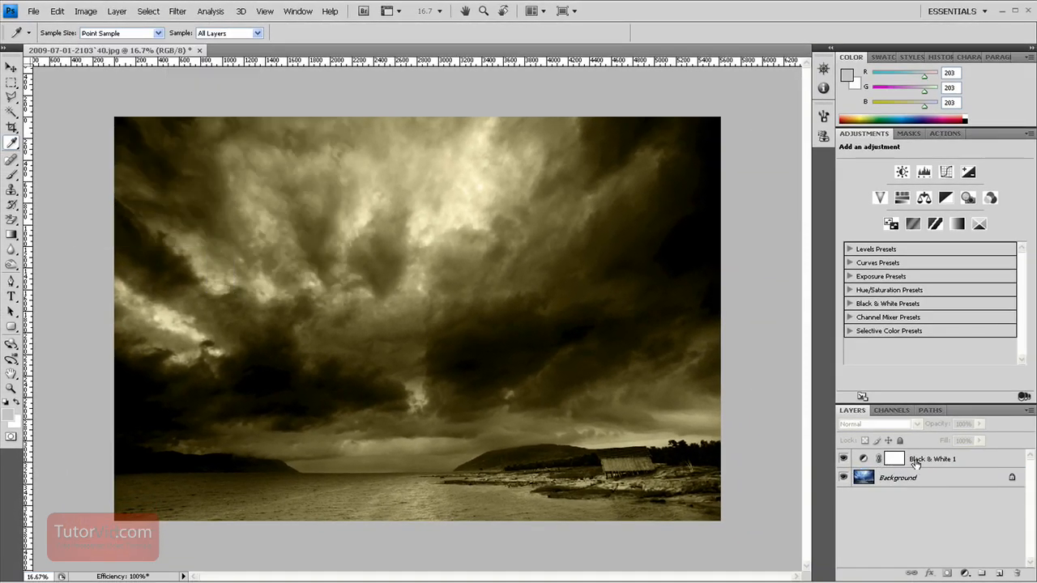
pyautogui.click(842, 459)
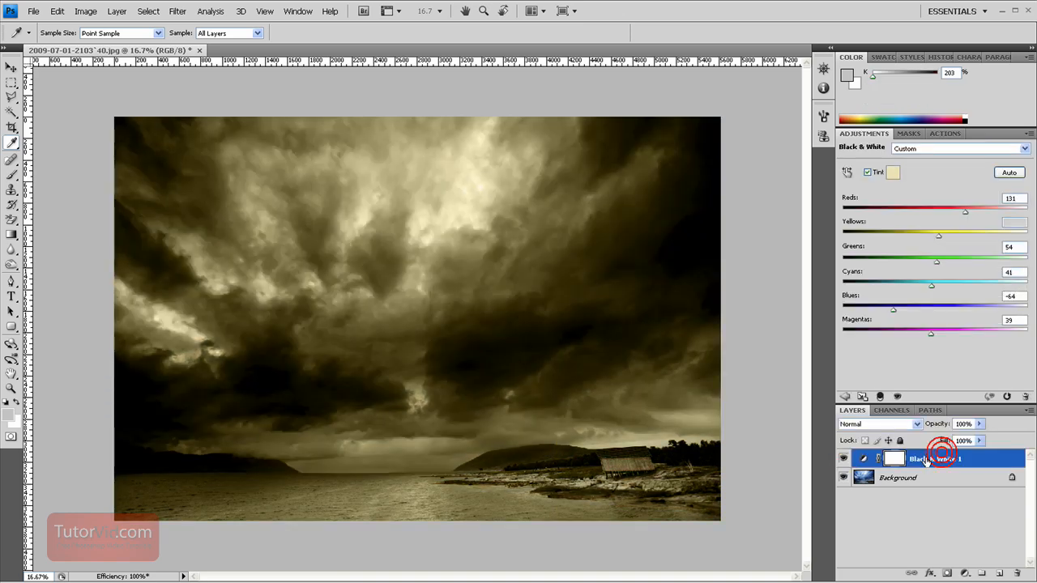
pyautogui.moveTo(980, 438); pyautogui.dragTo(952, 438)
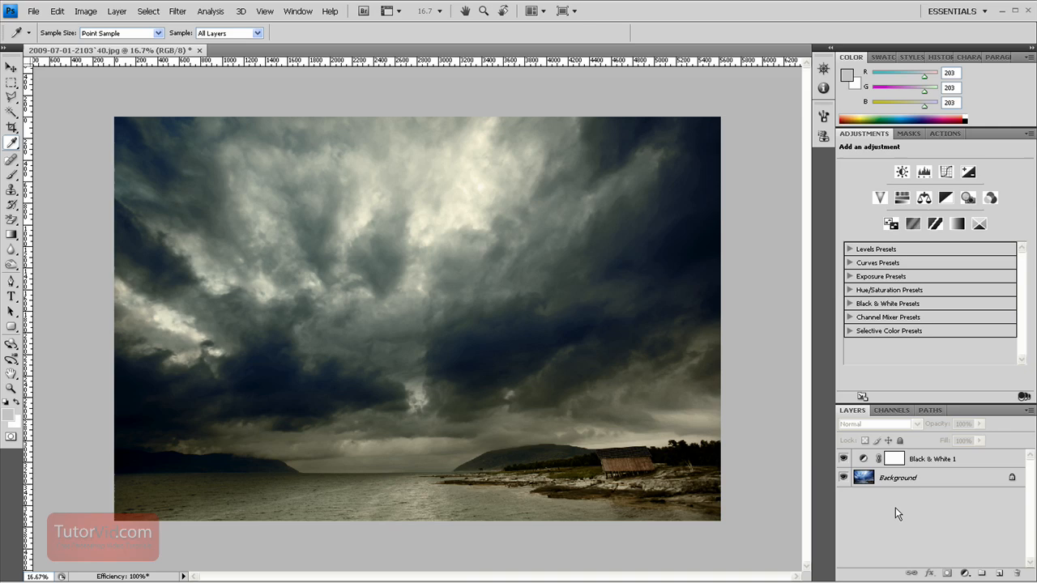
pyautogui.moveTo(952, 526)
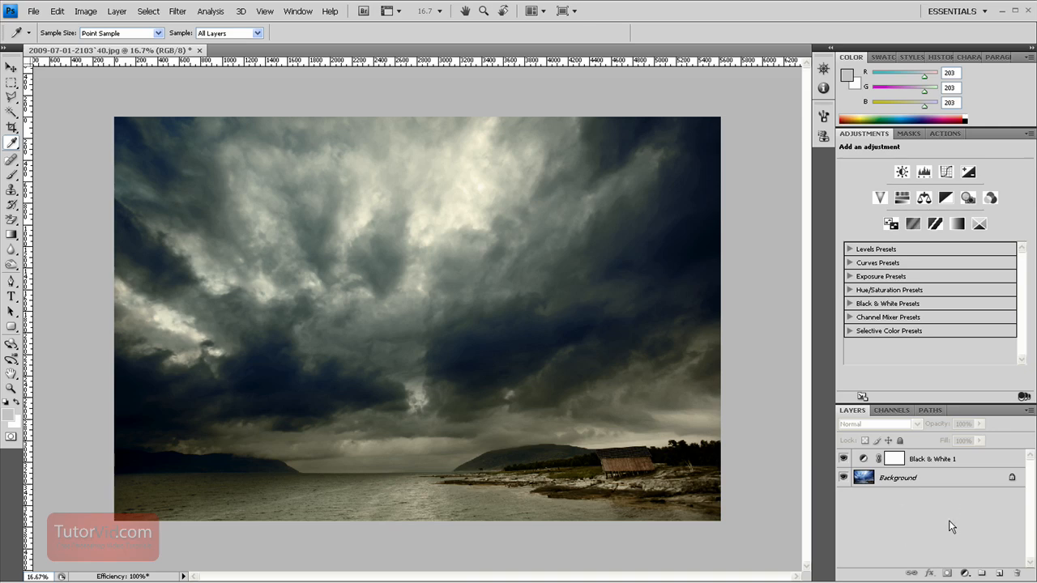